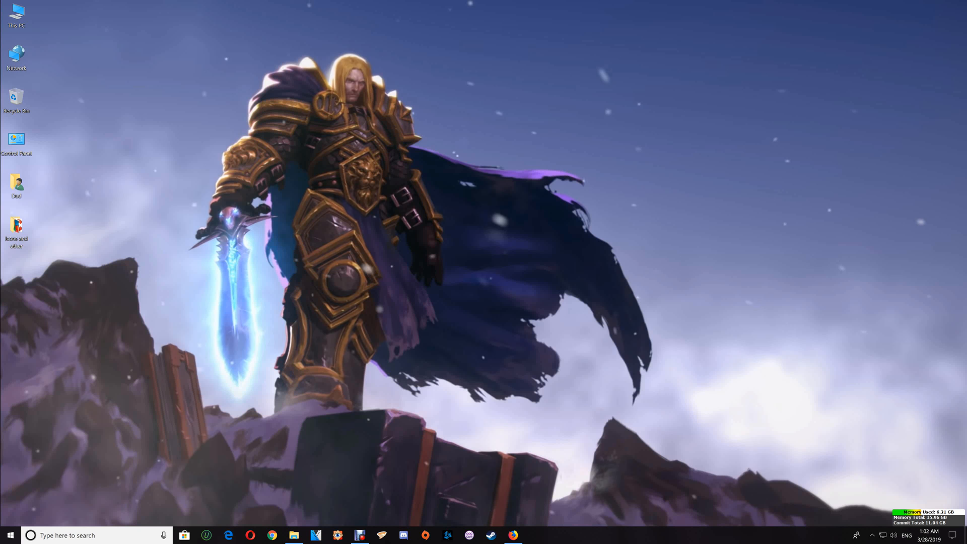
Bring Firefox forward on the Nexus Mods page and view the mod's Files and Description tabs
{"action": "left_click", "coordinate": [512, 534]}
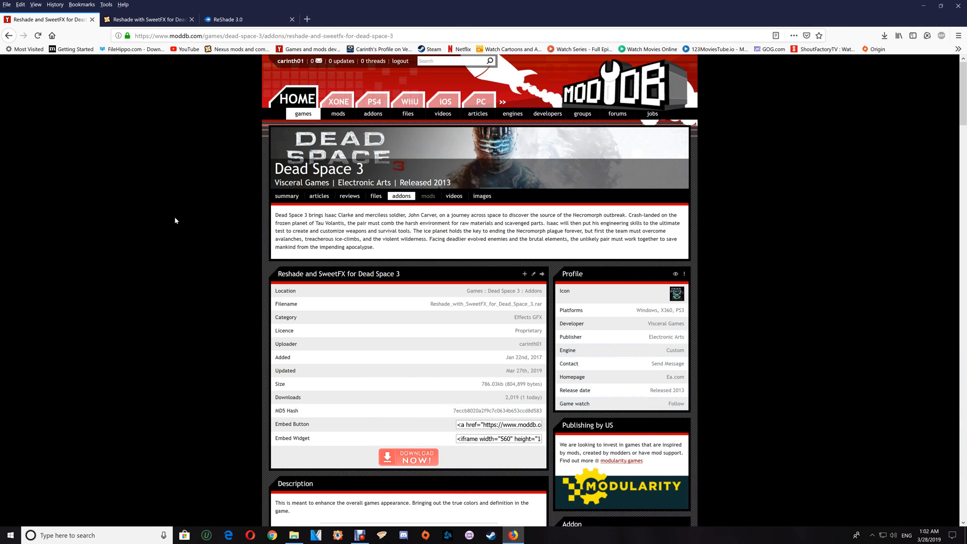
{"action": "left_click", "coordinate": [146, 19]}
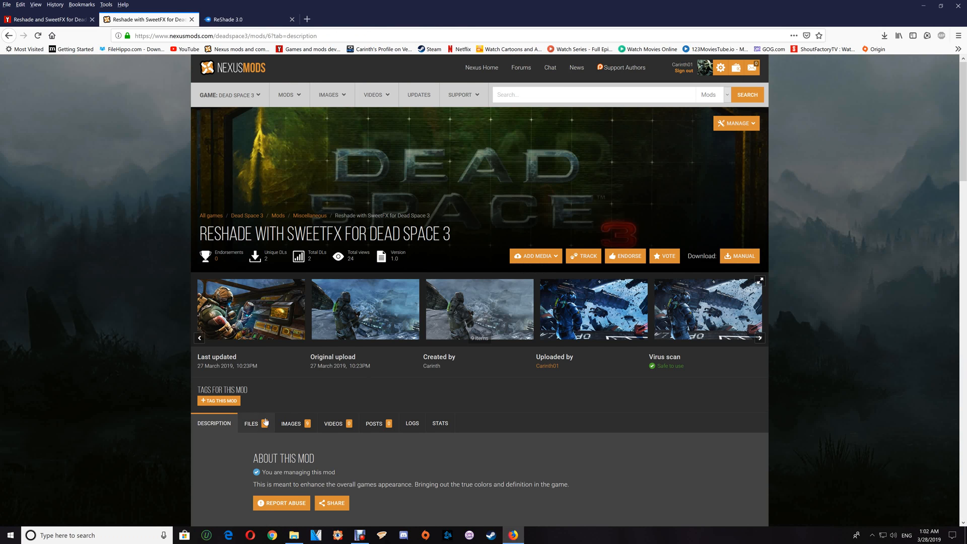
{"action": "left_click", "coordinate": [251, 423]}
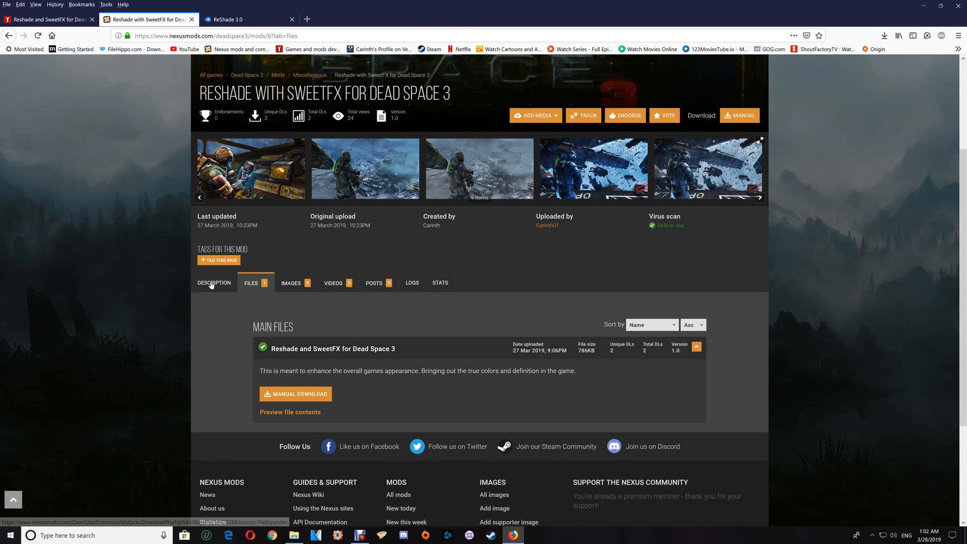
{"action": "left_click", "coordinate": [213, 282]}
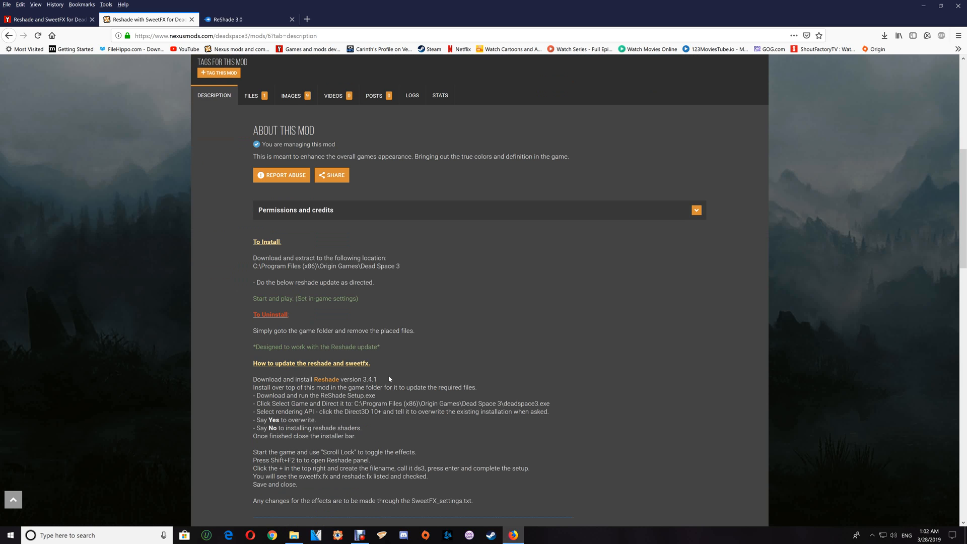
{"action": "mouse_move", "coordinate": [155, 36]}
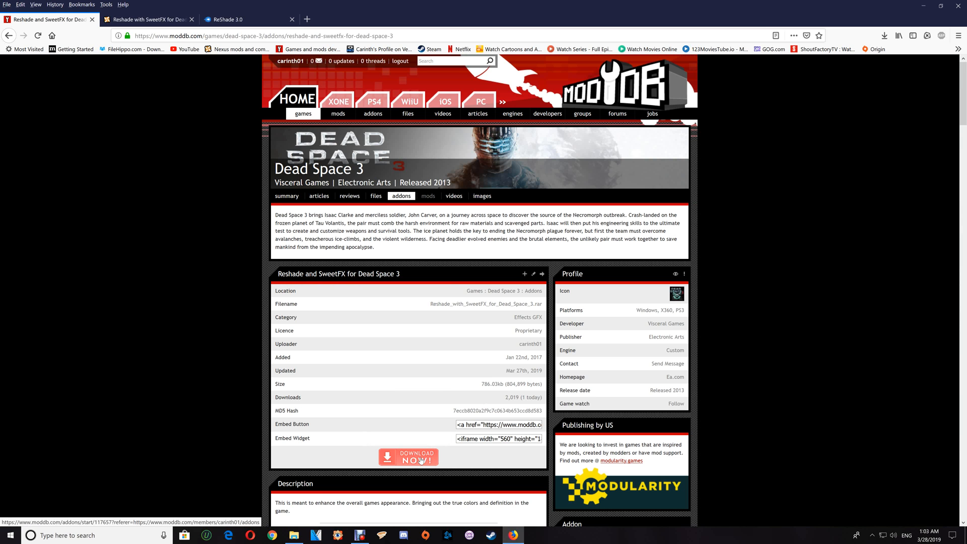
Reach MediaFire's ReShade 3.0 folder and show Firefox's recent downloads list
{"action": "scroll", "scroll_direction": "down", "scroll_amount": 3}
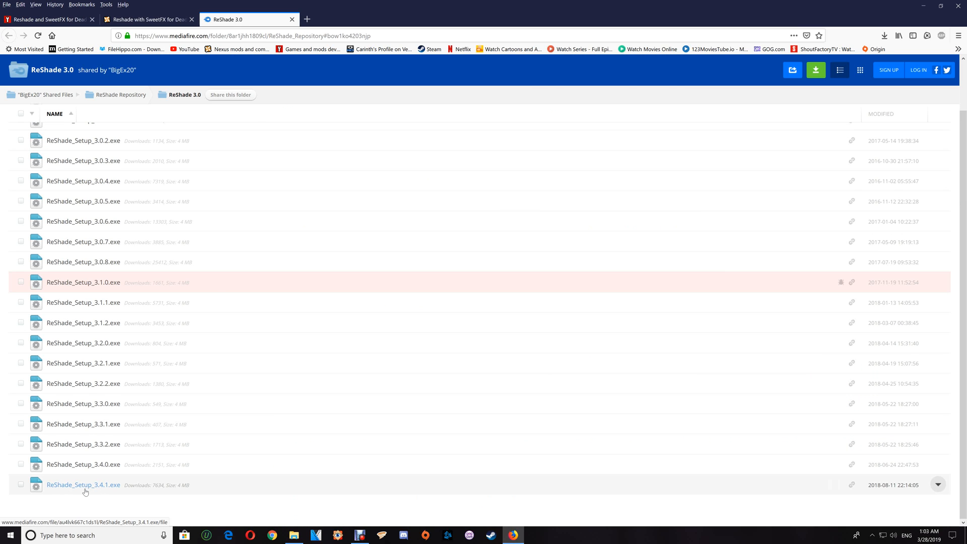
{"action": "mouse_move", "coordinate": [196, 440]}
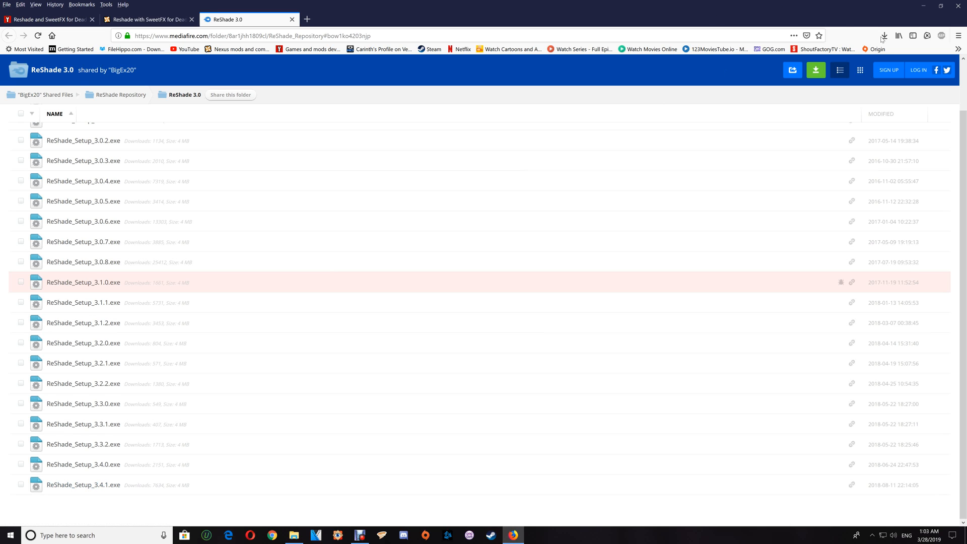
{"action": "left_click", "coordinate": [883, 36]}
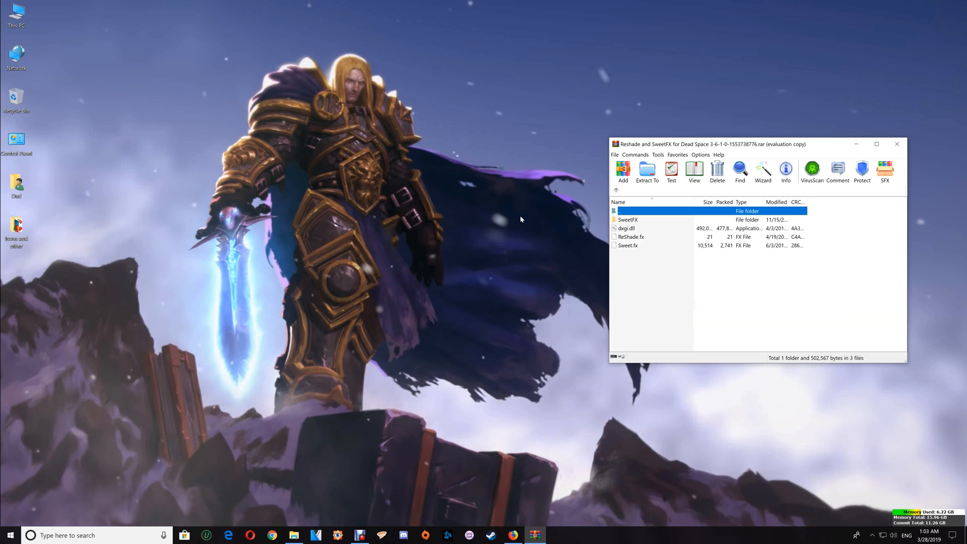
{"action": "mouse_move", "coordinate": [284, 410]}
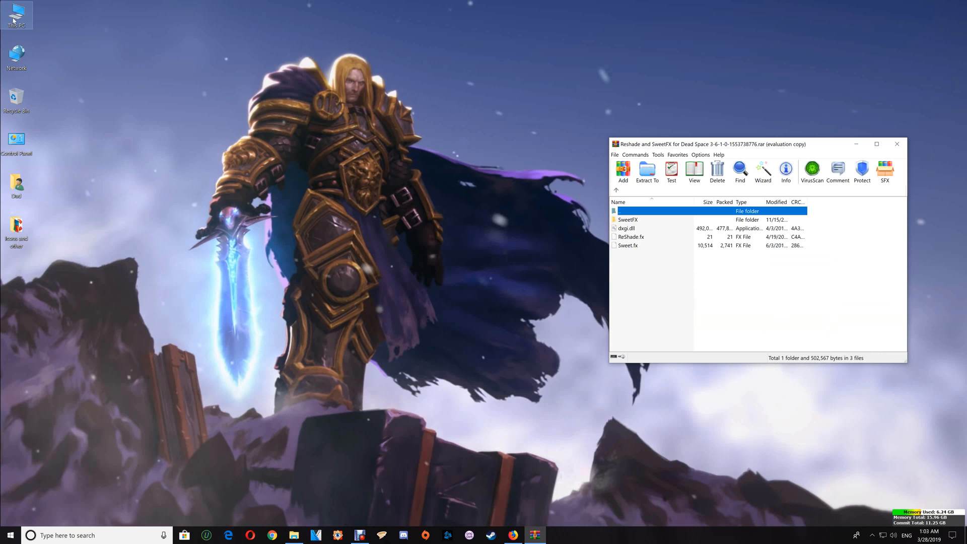
Browse from This PC through C:, Program Files (x86) and Origin Games to the Dead Space 3 folder
{"action": "double_click", "coordinate": [16, 15]}
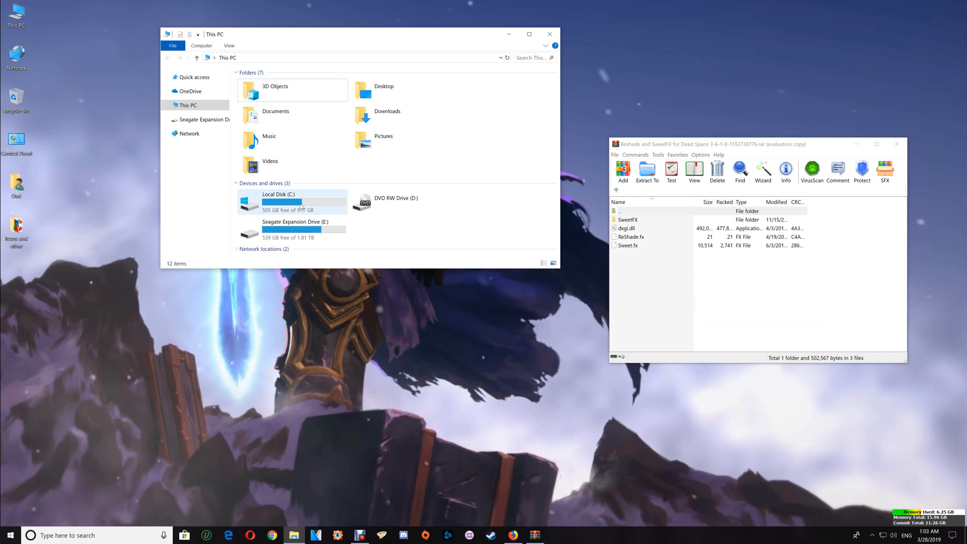
{"action": "double_click", "coordinate": [278, 202]}
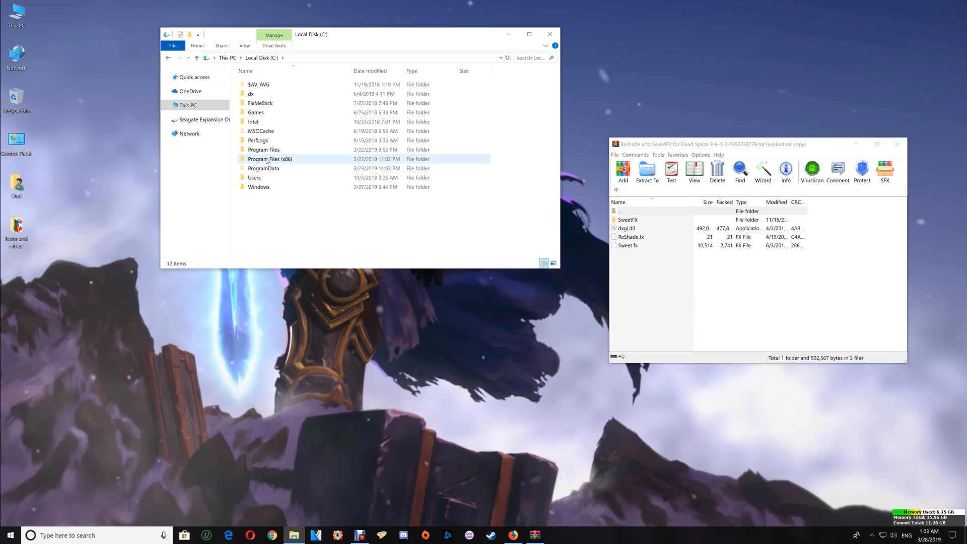
{"action": "double_click", "coordinate": [269, 158]}
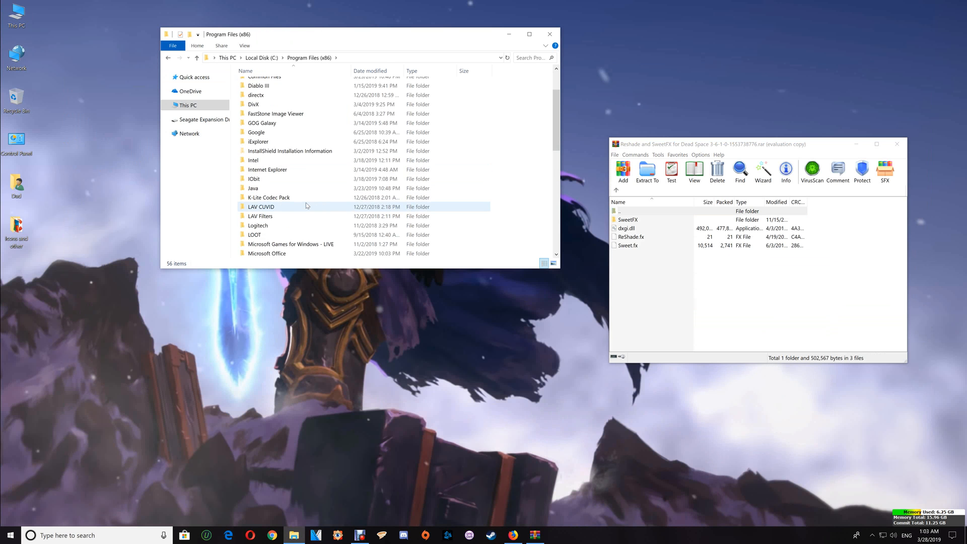
{"action": "scroll", "scroll_direction": "down", "scroll_amount": 3}
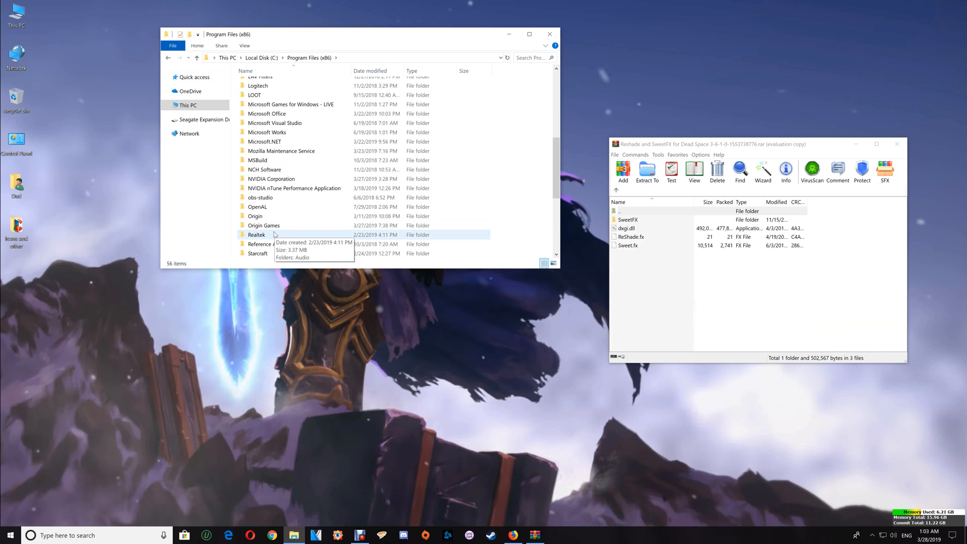
{"action": "double_click", "coordinate": [262, 224]}
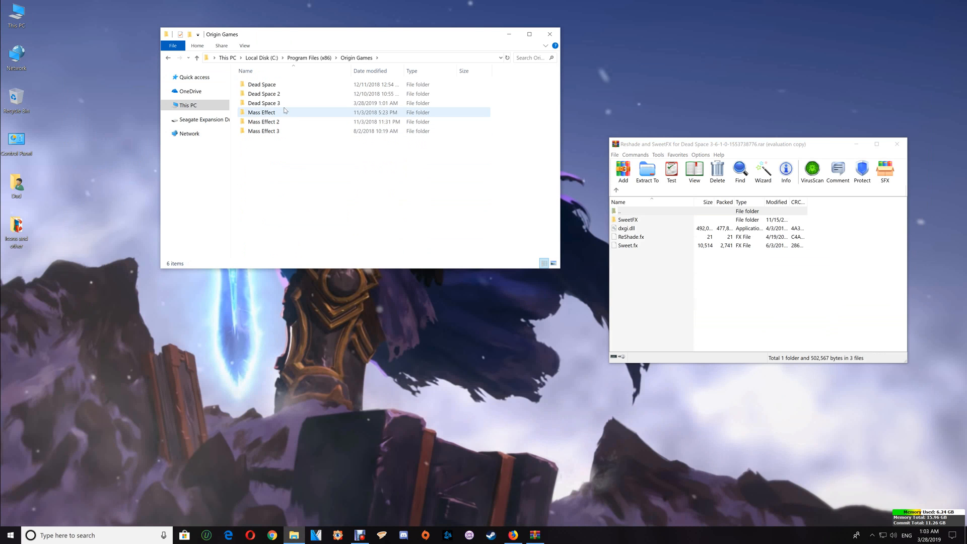
{"action": "mouse_move", "coordinate": [281, 104]}
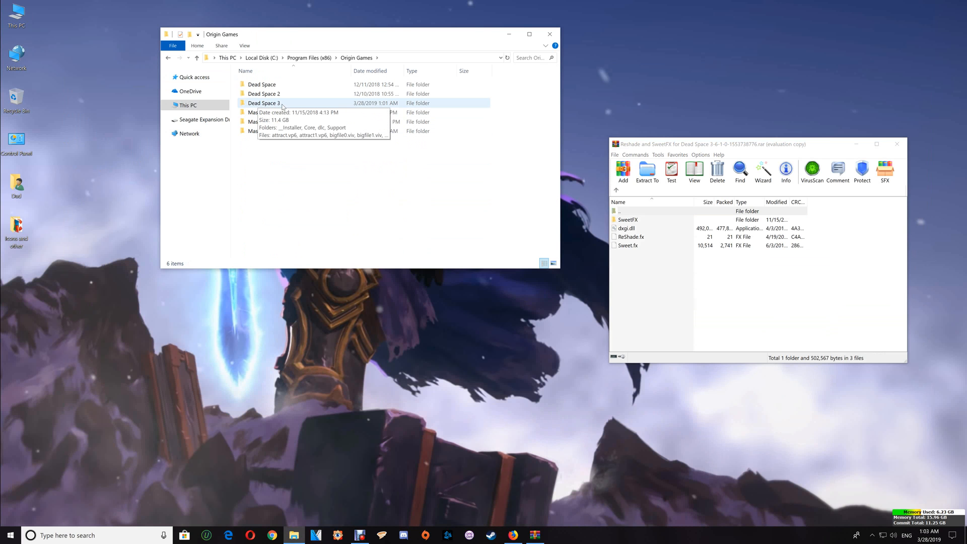
{"action": "double_click", "coordinate": [262, 103]}
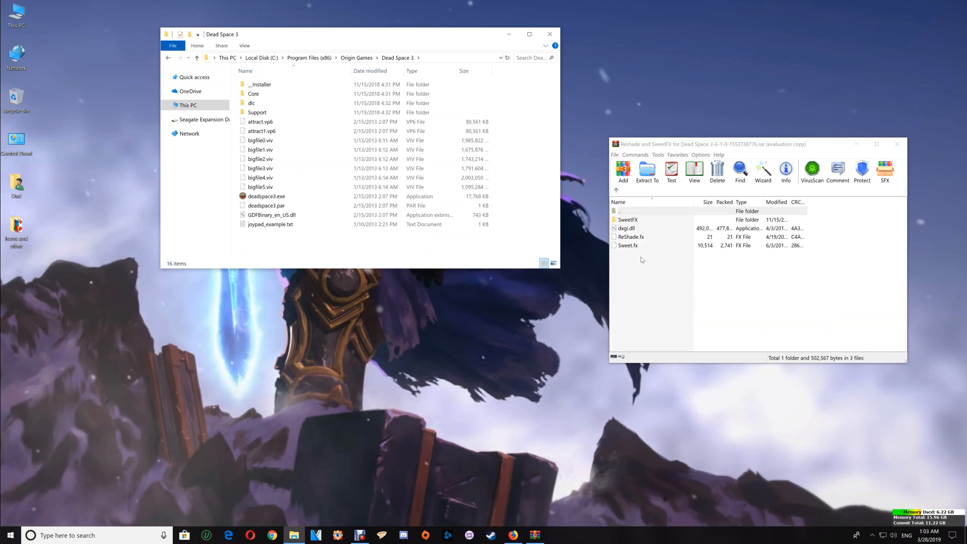
{"action": "left_click", "coordinate": [631, 237]}
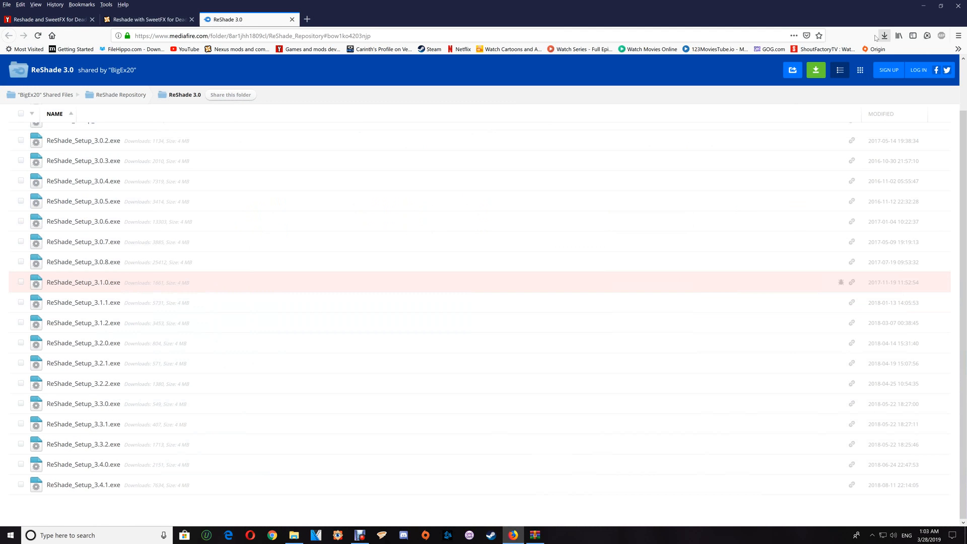
Launch the downloaded ReShade Setup from Firefox's downloads list
{"action": "left_click", "coordinate": [883, 35]}
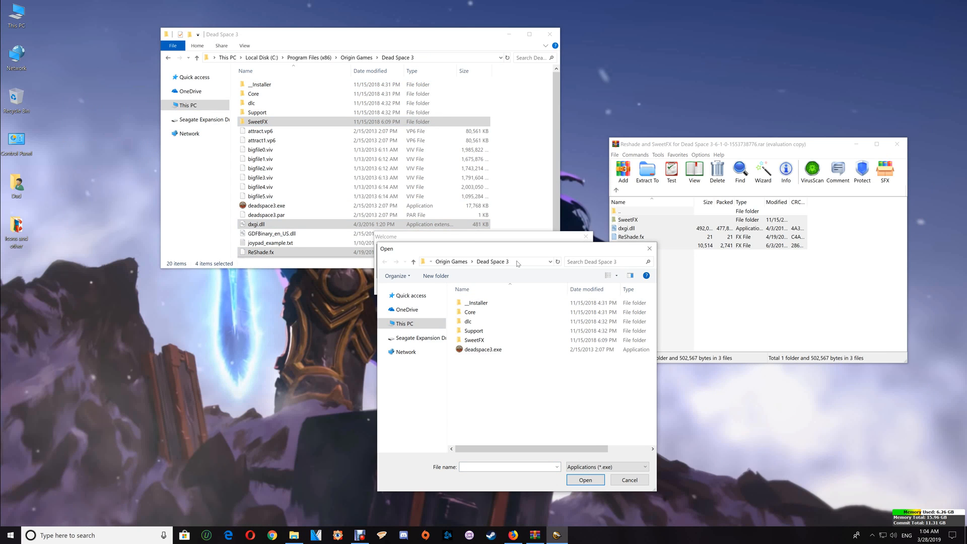
Install ReShade for Direct3D 10+, confirm overwriting the old installation, and close the installer
{"action": "right_click", "coordinate": [485, 260]}
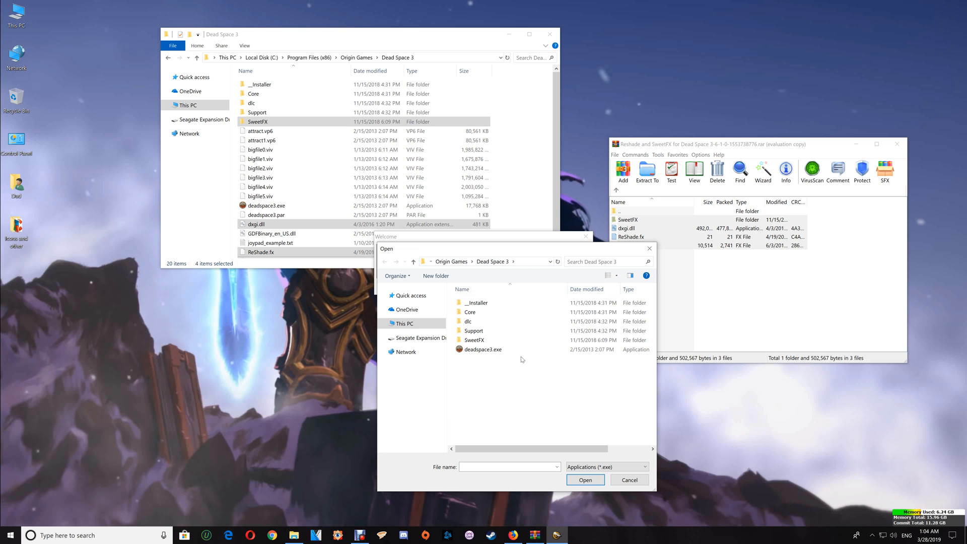
{"action": "mouse_move", "coordinate": [484, 350]}
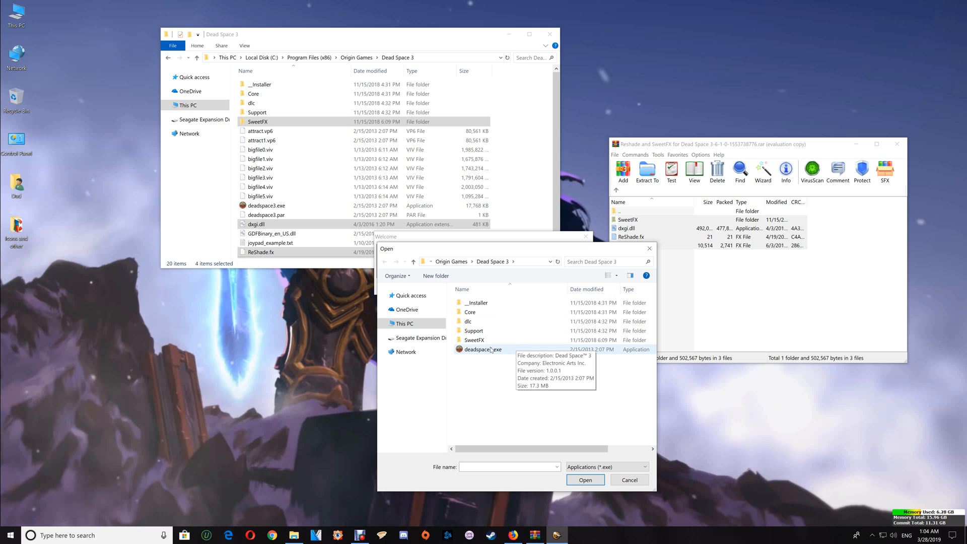
{"action": "mouse_move", "coordinate": [496, 353]}
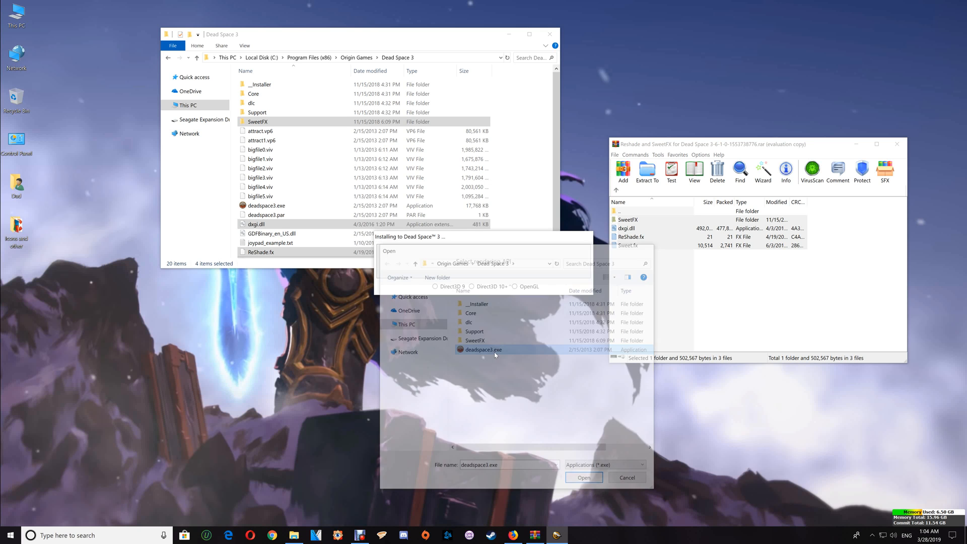
{"action": "left_click", "coordinate": [583, 476]}
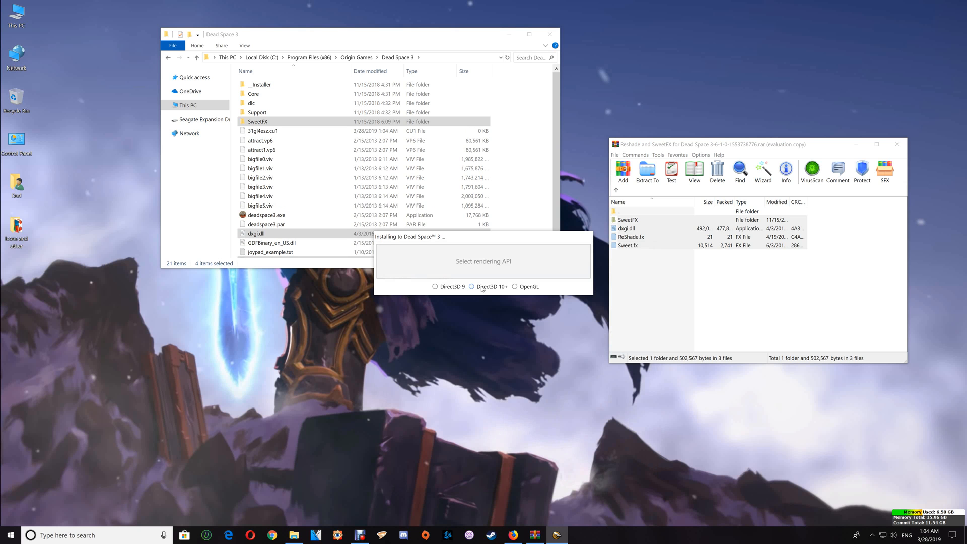
{"action": "left_click", "coordinate": [471, 286]}
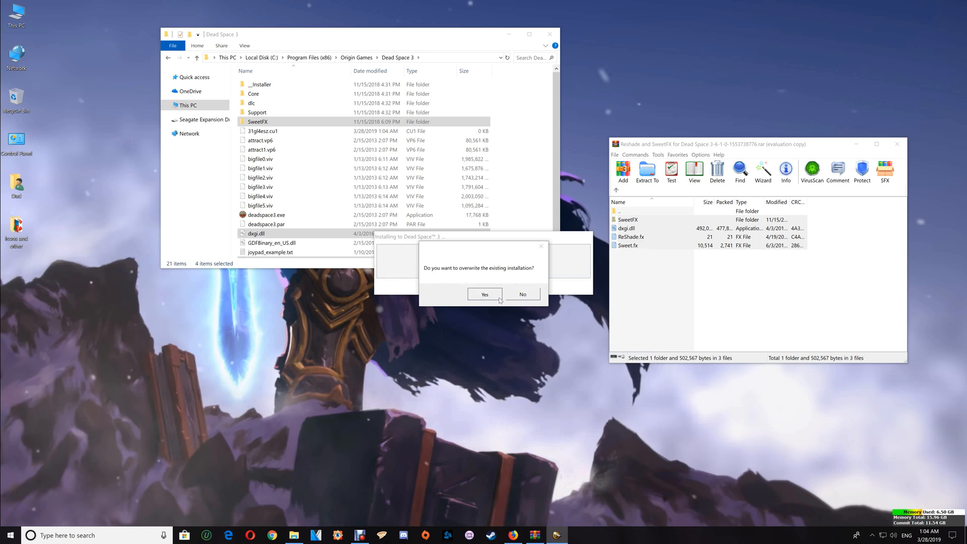
{"action": "left_click", "coordinate": [484, 293]}
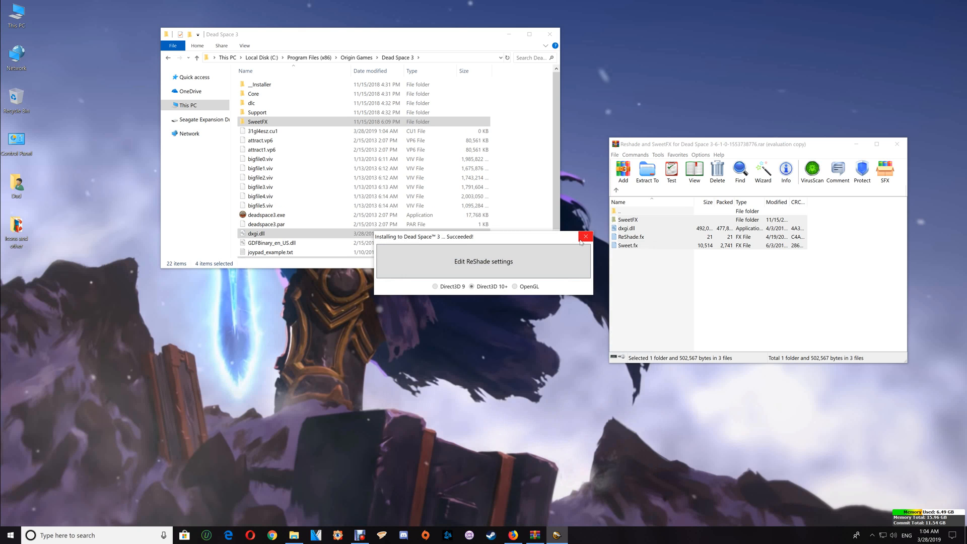
{"action": "left_click", "coordinate": [584, 235]}
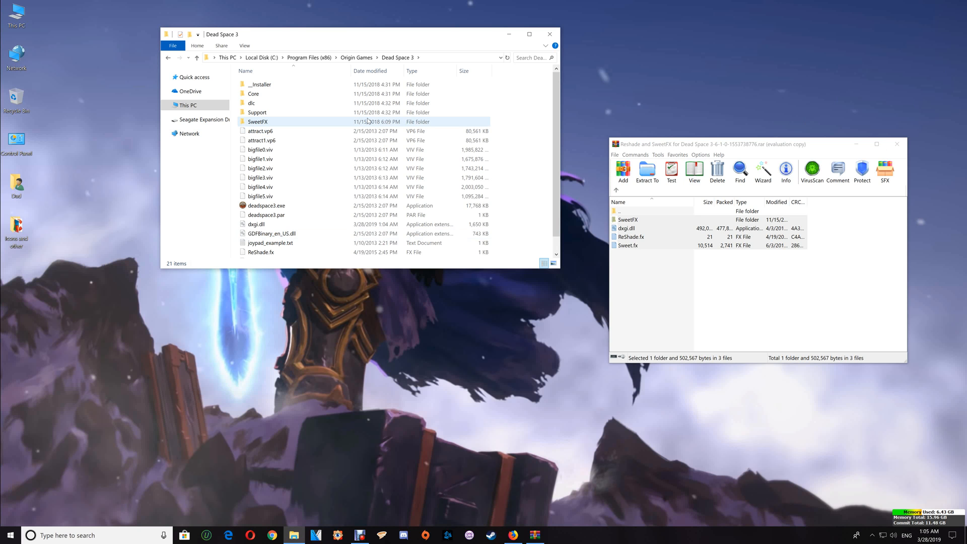
{"action": "mouse_move", "coordinate": [298, 128]}
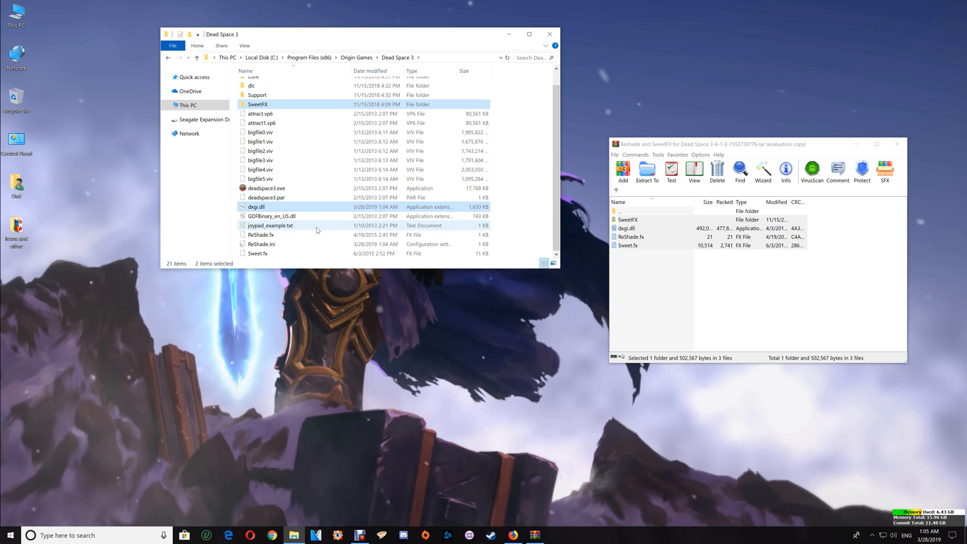
{"action": "left_click", "coordinate": [257, 253]}
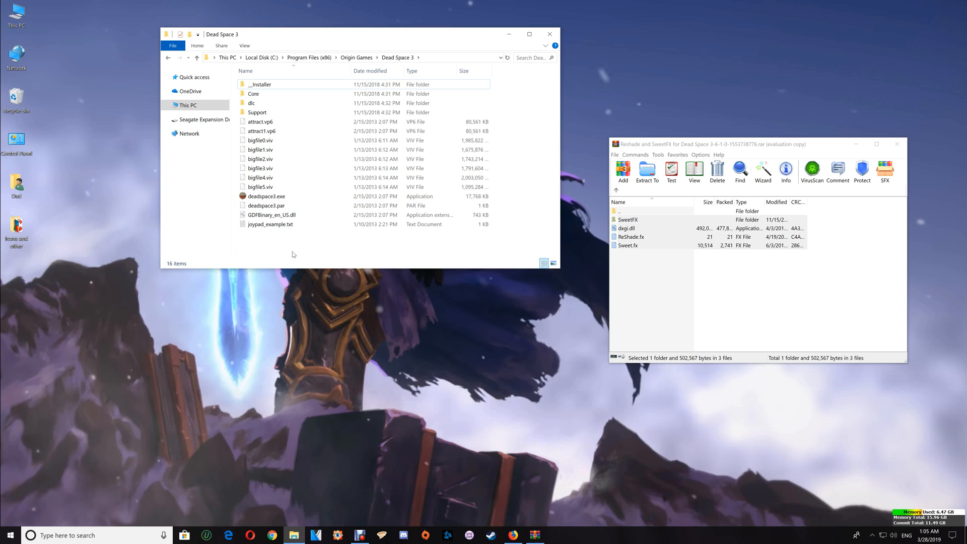
{"action": "mouse_move", "coordinate": [318, 248]}
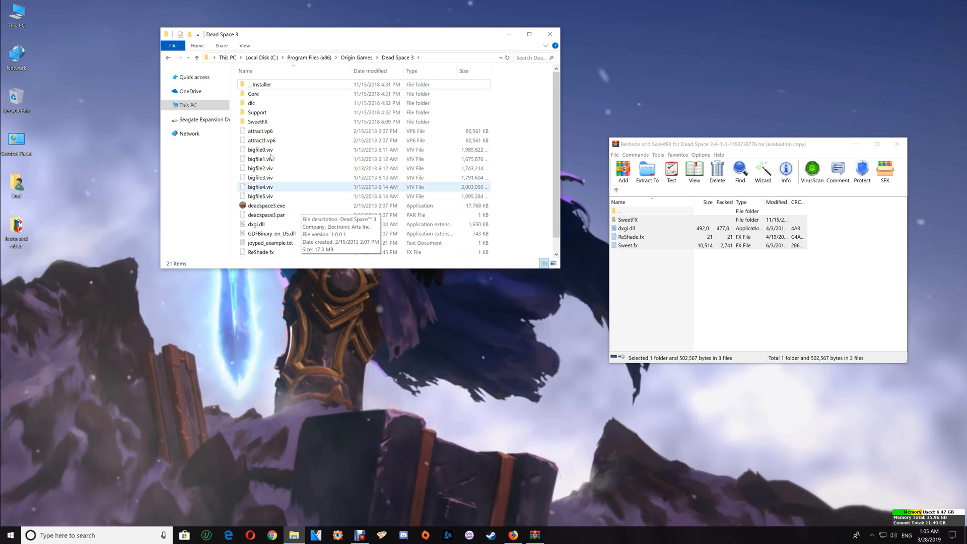
{"action": "left_click", "coordinate": [266, 214]}
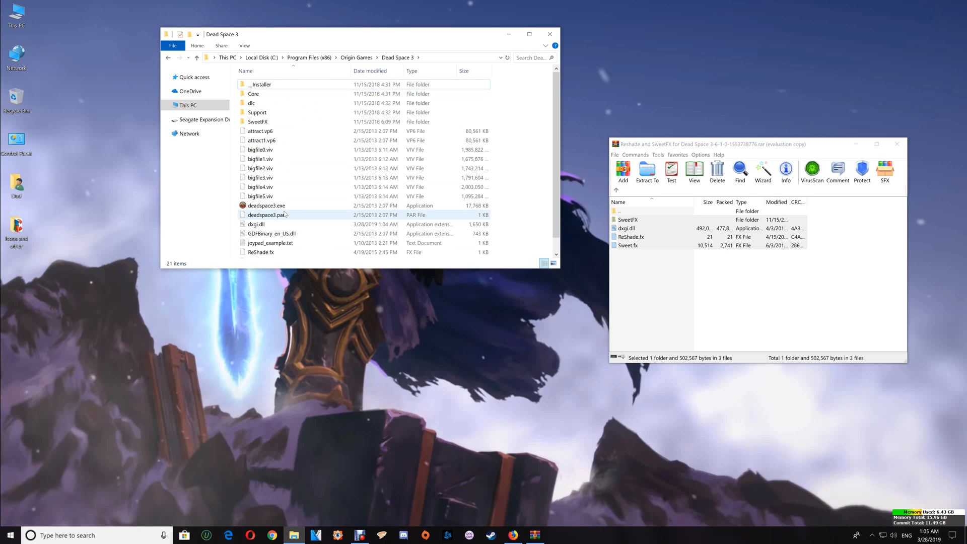
{"action": "left_click", "coordinate": [265, 206]}
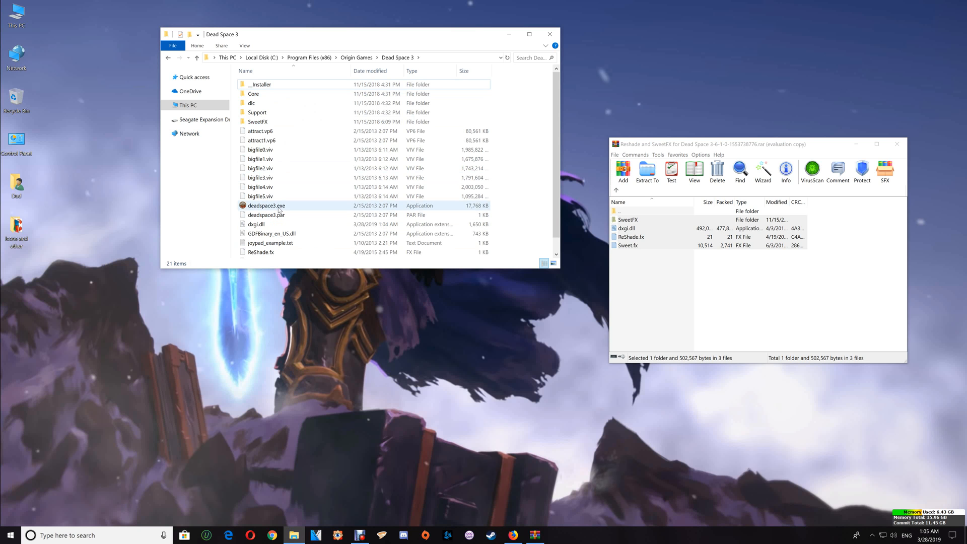
{"action": "mouse_move", "coordinate": [265, 205]}
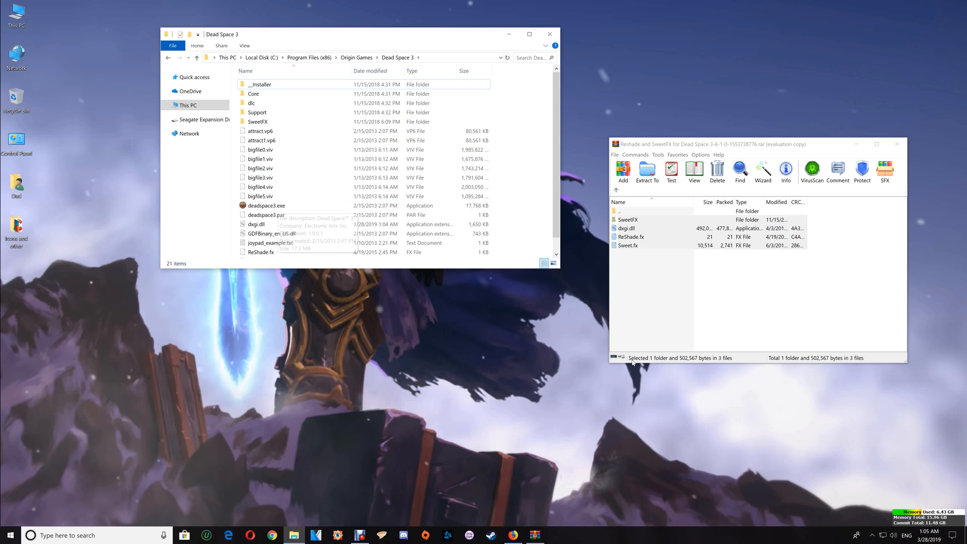
{"action": "mouse_move", "coordinate": [833, 480]}
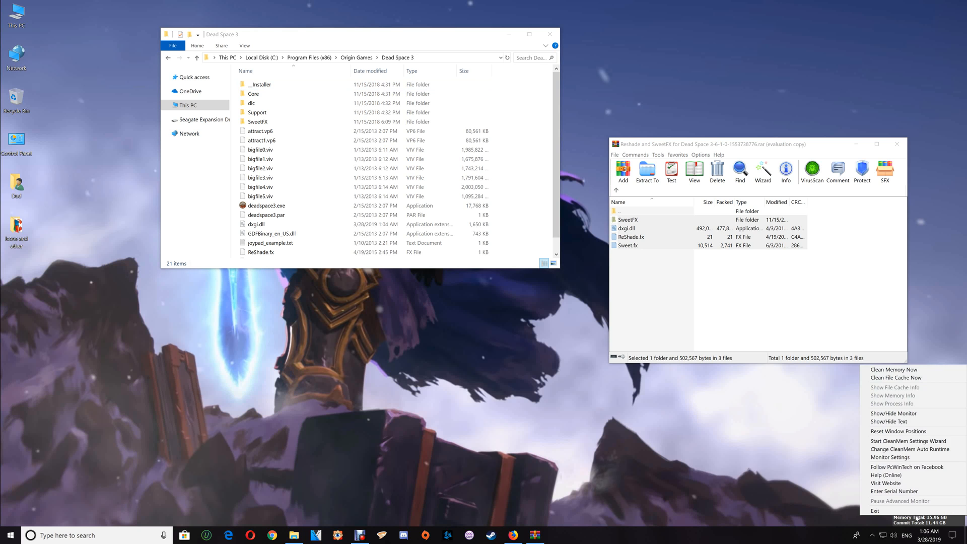
{"action": "mouse_move", "coordinate": [908, 441]}
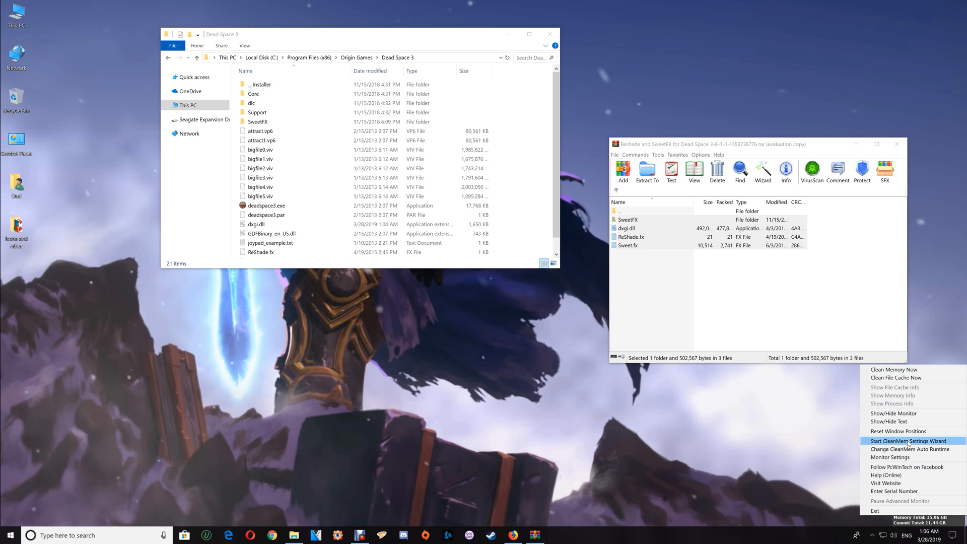
{"action": "mouse_move", "coordinate": [910, 443]}
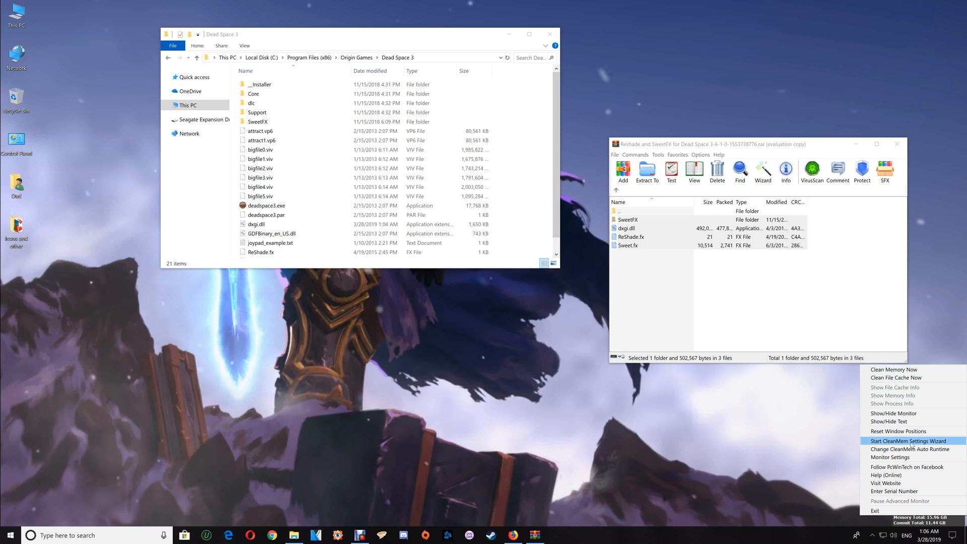
Start the CleanMem Settings Wizard and advance past the log file step
{"action": "left_click", "coordinate": [910, 440]}
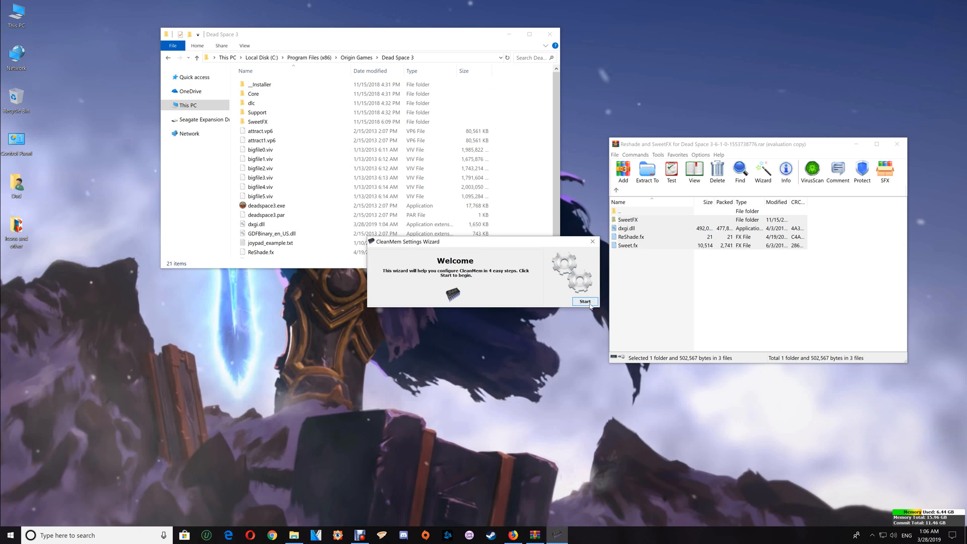
{"action": "left_click", "coordinate": [583, 301]}
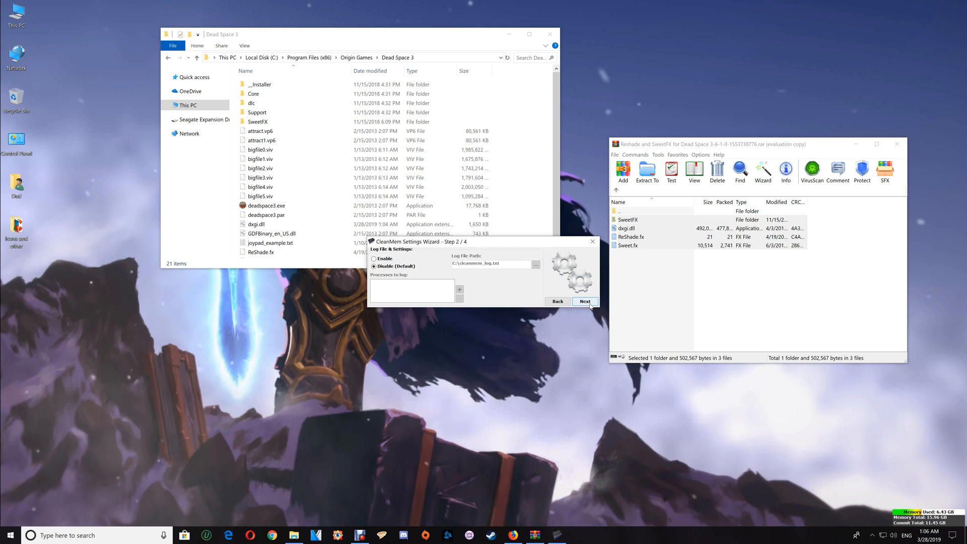
{"action": "left_click", "coordinate": [584, 301]}
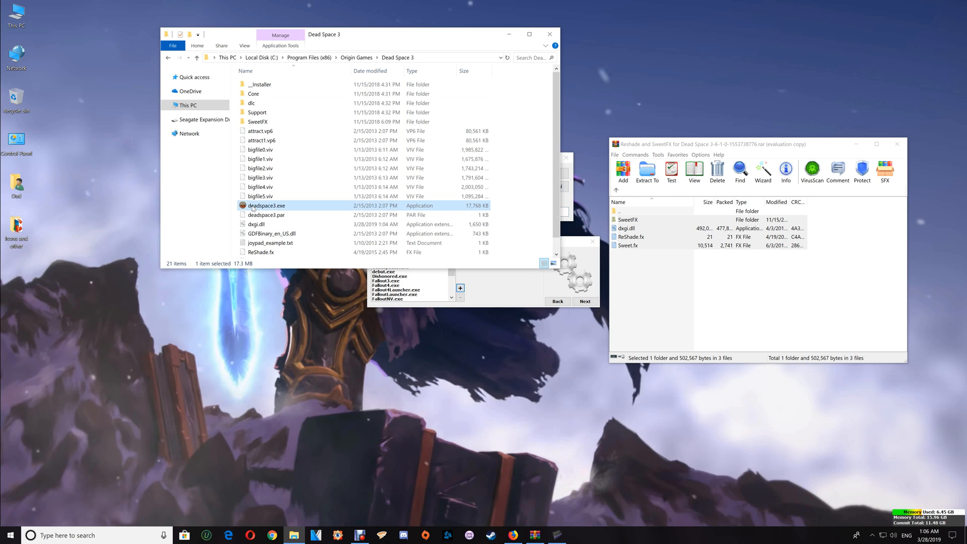
Copy deadspace3.exe from the game folder into the only-list and continue the wizard
{"action": "left_click", "coordinate": [265, 205]}
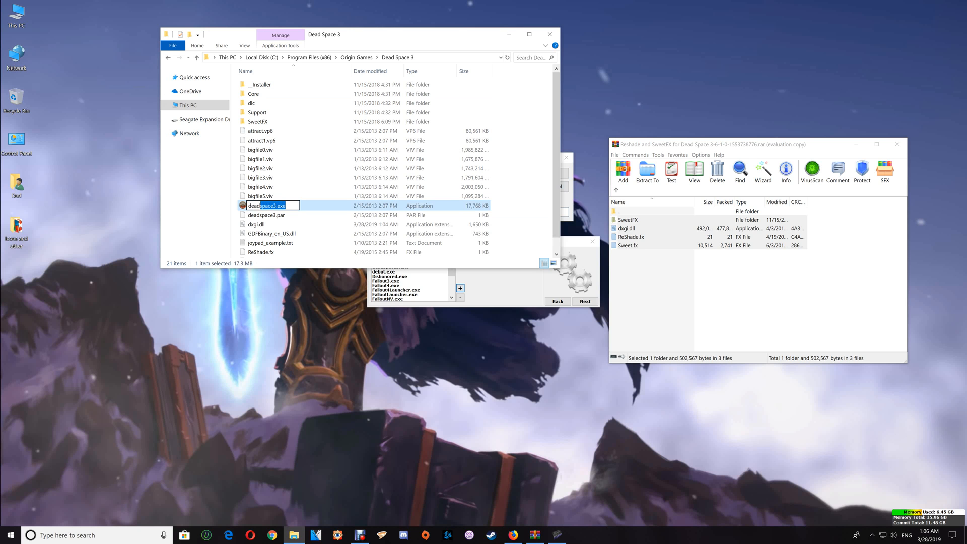
{"action": "right_click", "coordinate": [268, 205]}
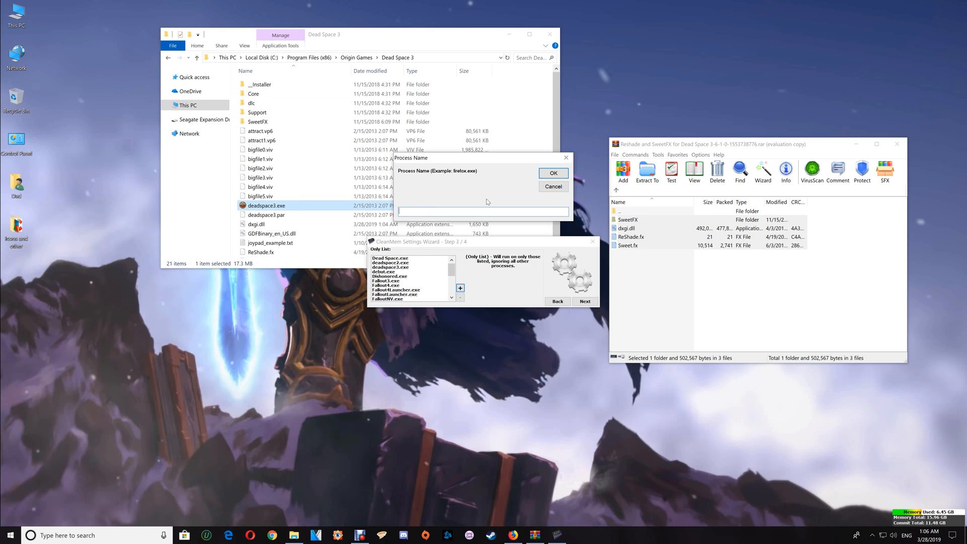
{"action": "right_click", "coordinate": [482, 211]}
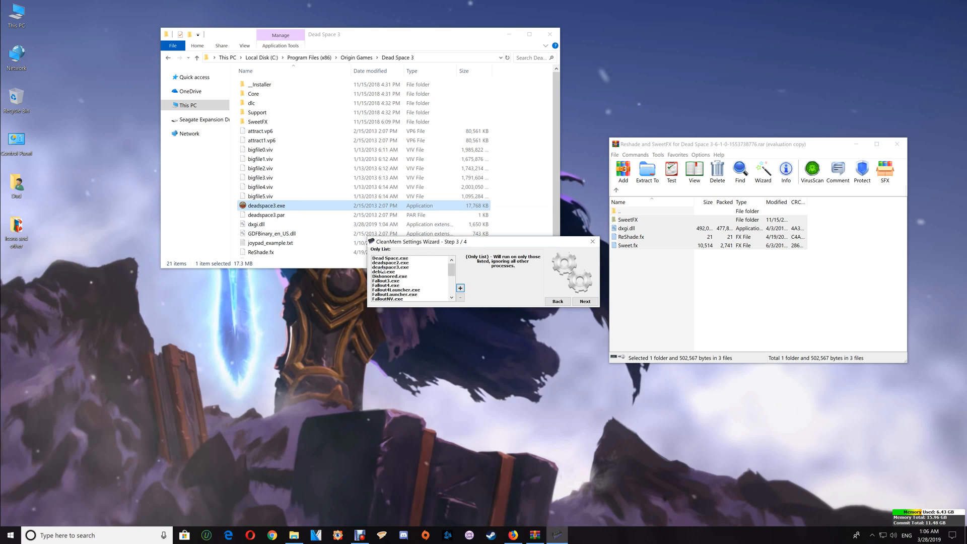
{"action": "mouse_move", "coordinate": [584, 278]}
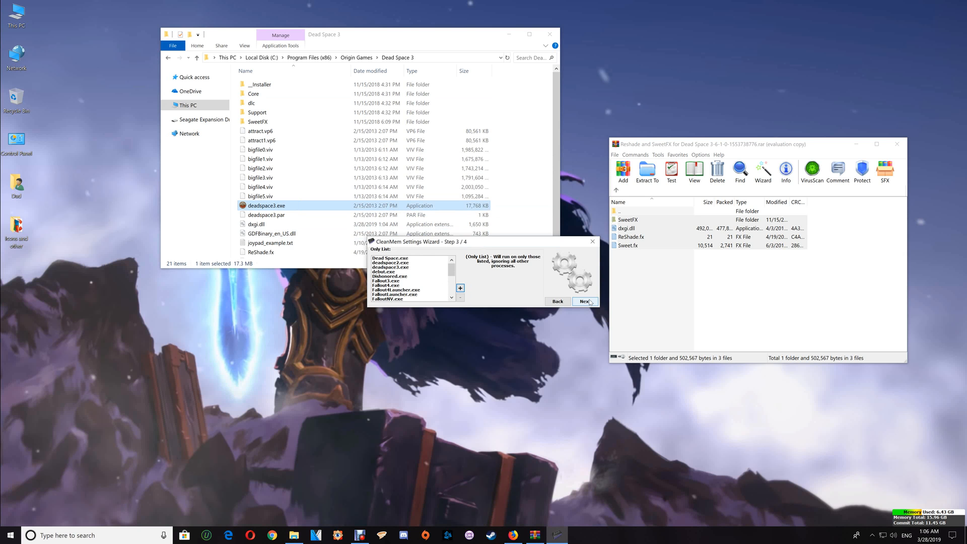
{"action": "left_click", "coordinate": [583, 301]}
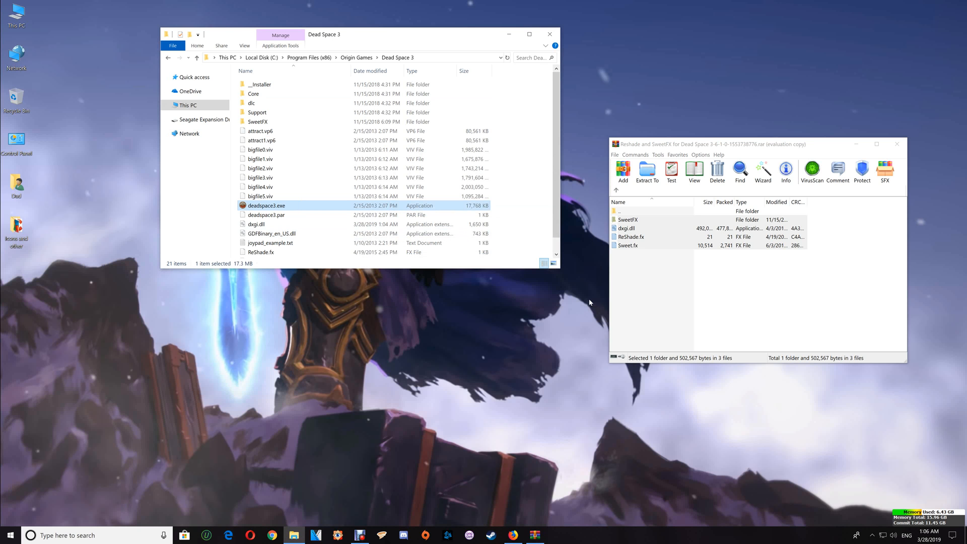